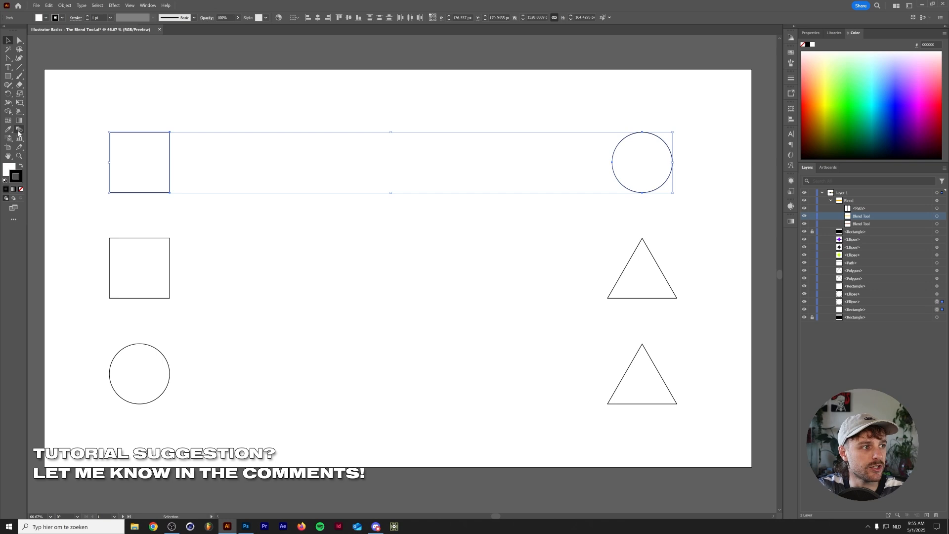
mouse_move(19, 129)
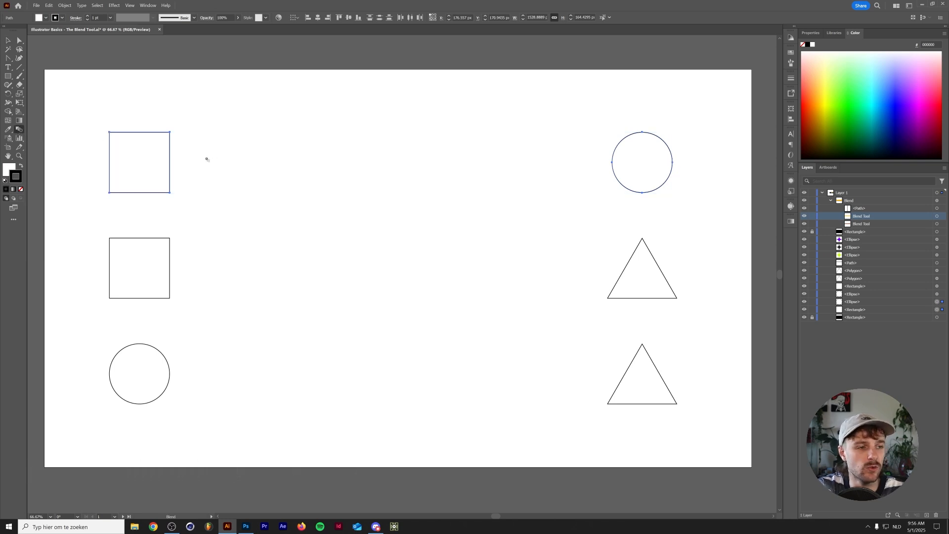
mouse_move(528, 164)
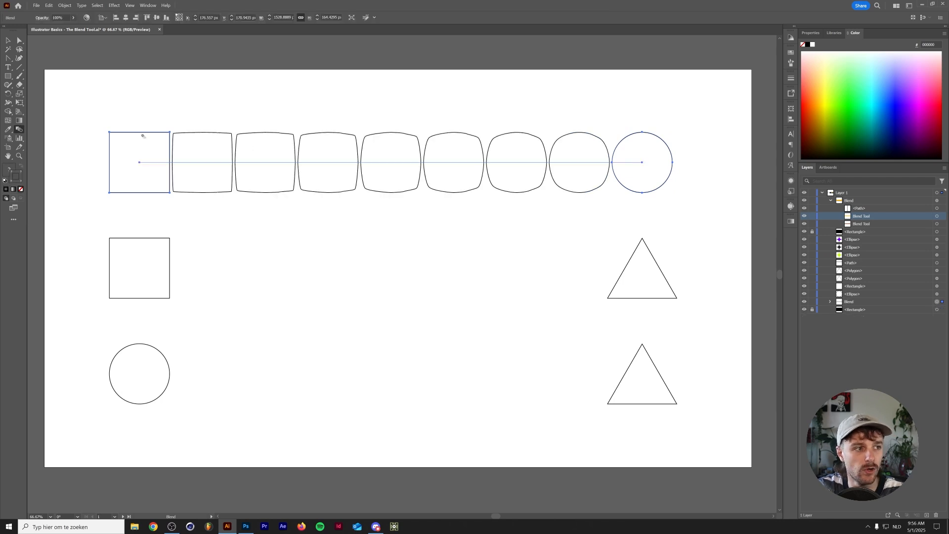
mouse_move(510, 158)
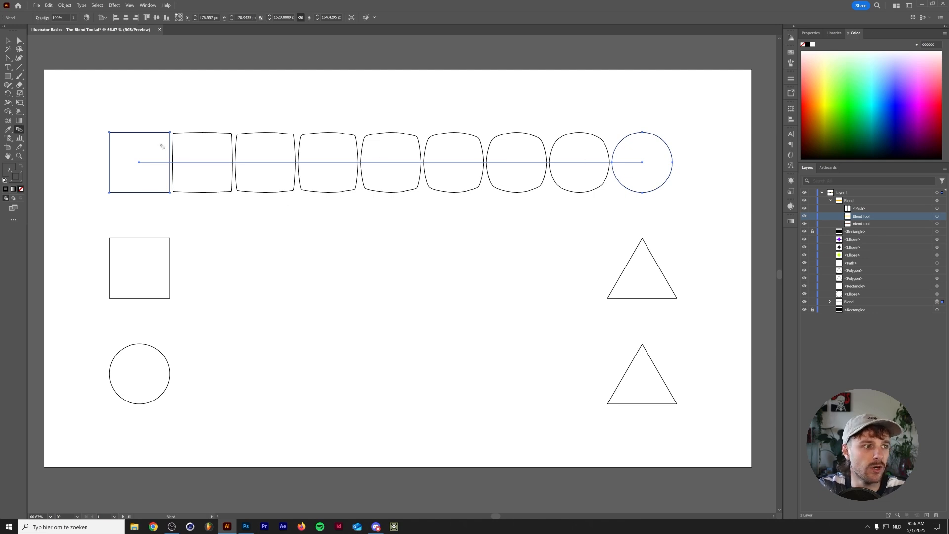
mouse_move(324, 244)
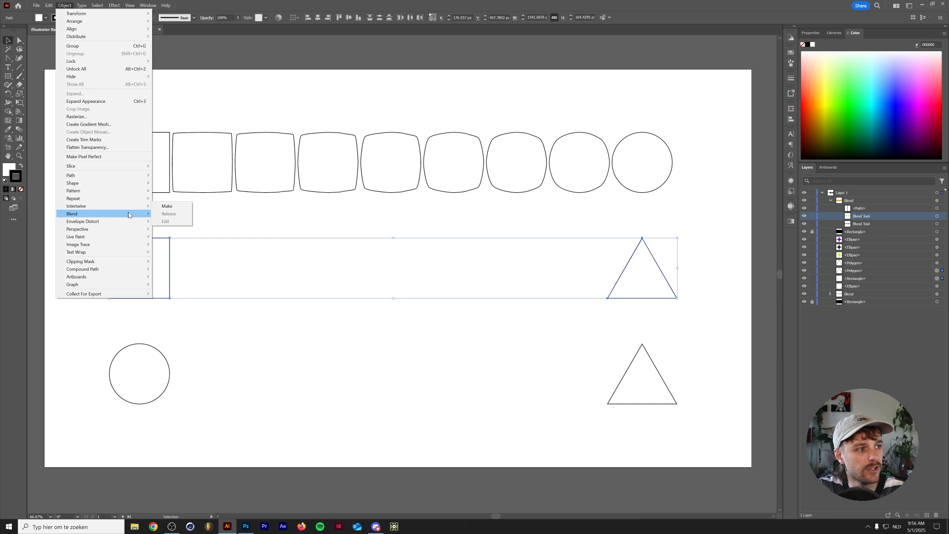
Step: Blend the square into its triangle via Blend > Make and the circle into its triangle with Ctrl+Alt+B
left_click(167, 206)
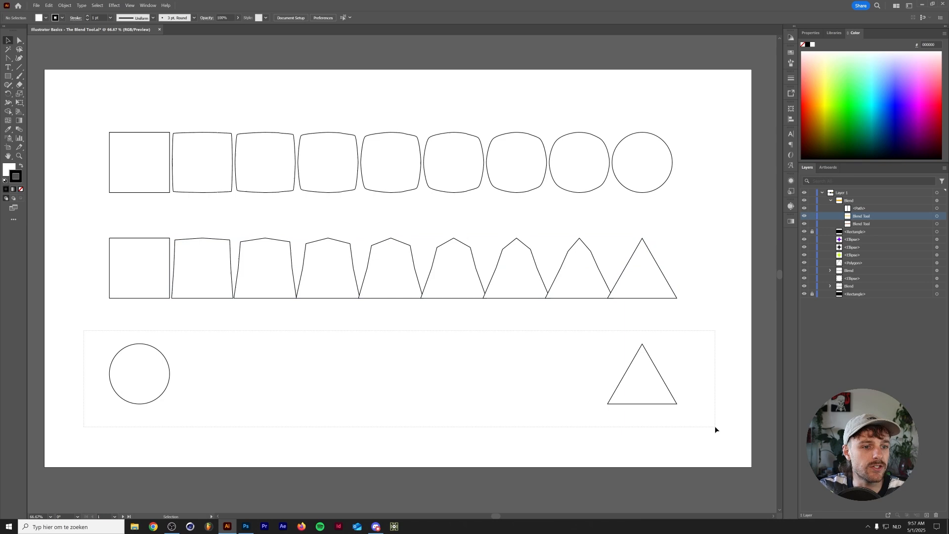
key("ctrl+alt+b")
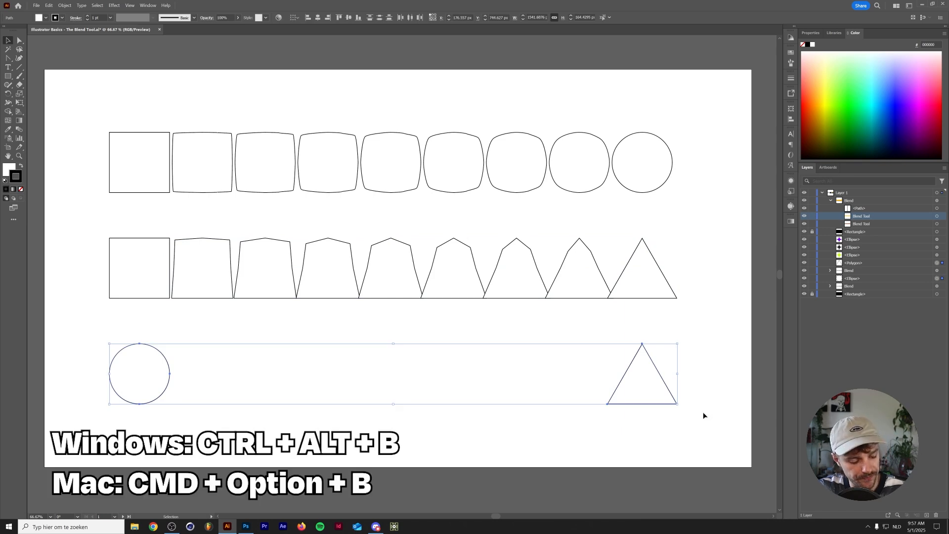
key("ctrl+alt+b")
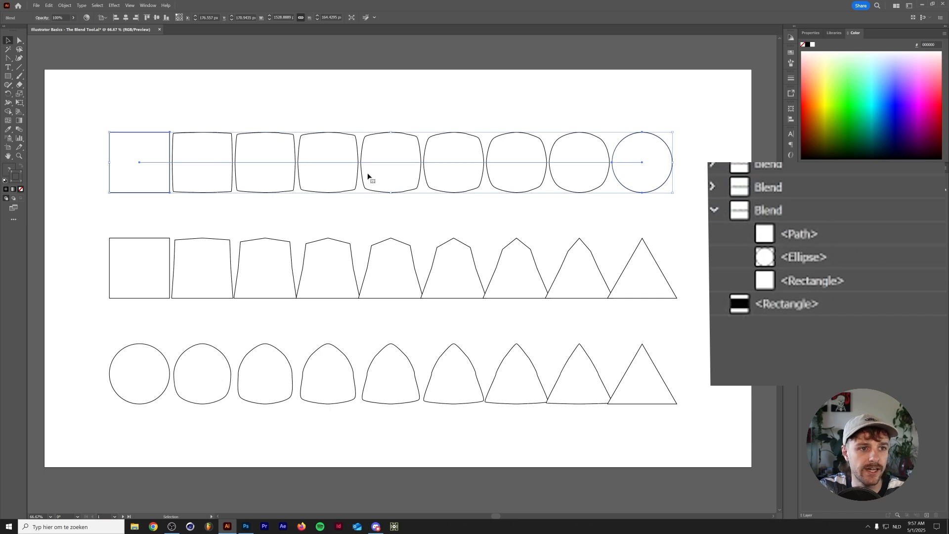
Step: Add an anchor point to the square-to-circle blend spine and drag it and its handles into a wavy curve
left_click(807, 167)
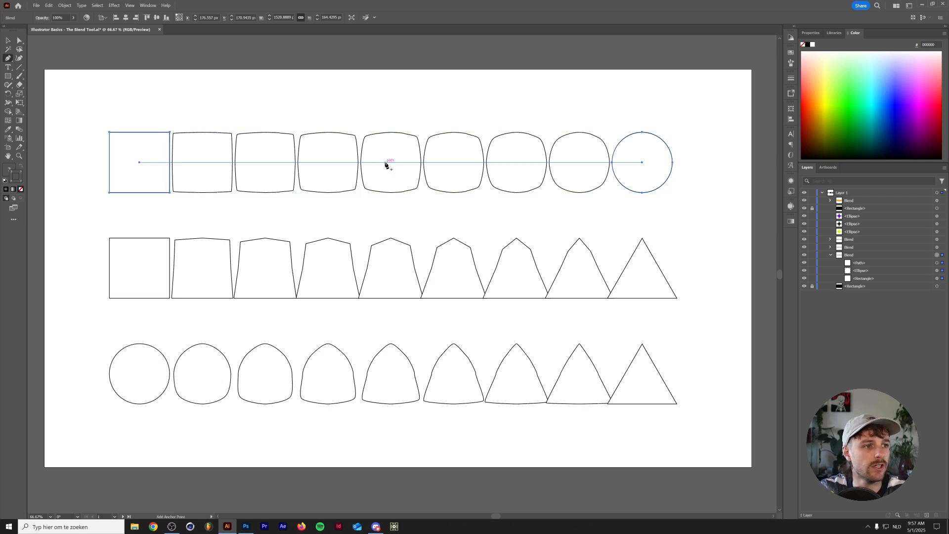
mouse_move(387, 165)
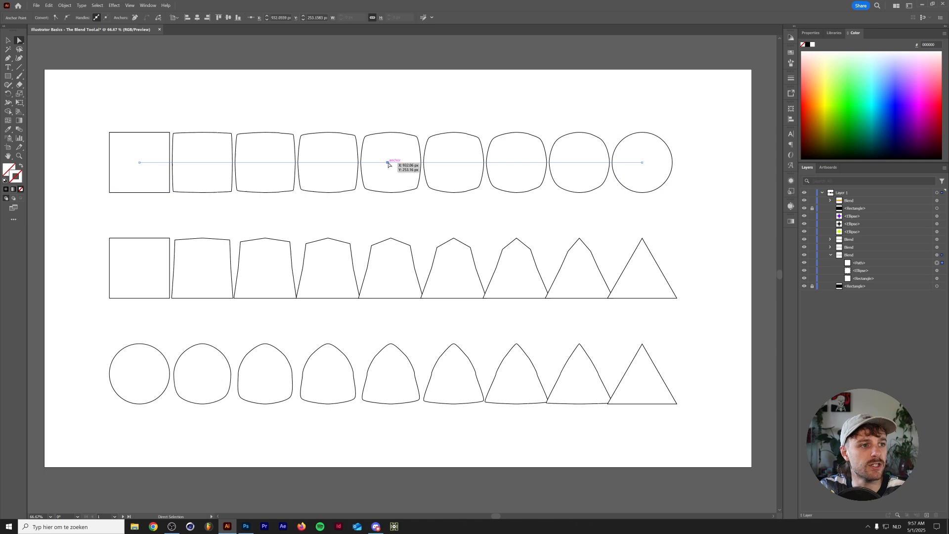
left_click_drag(388, 161, 386, 111)
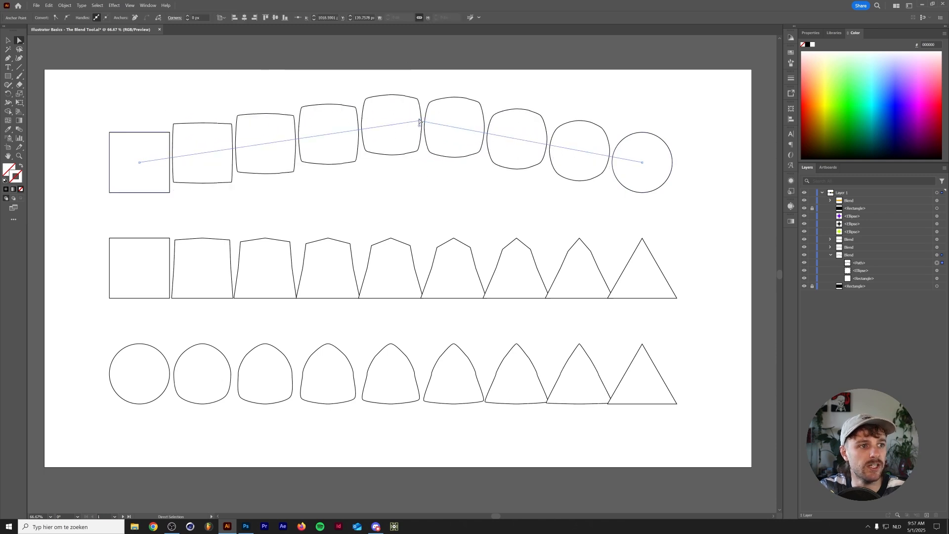
left_click_drag(417, 121, 331, 159)
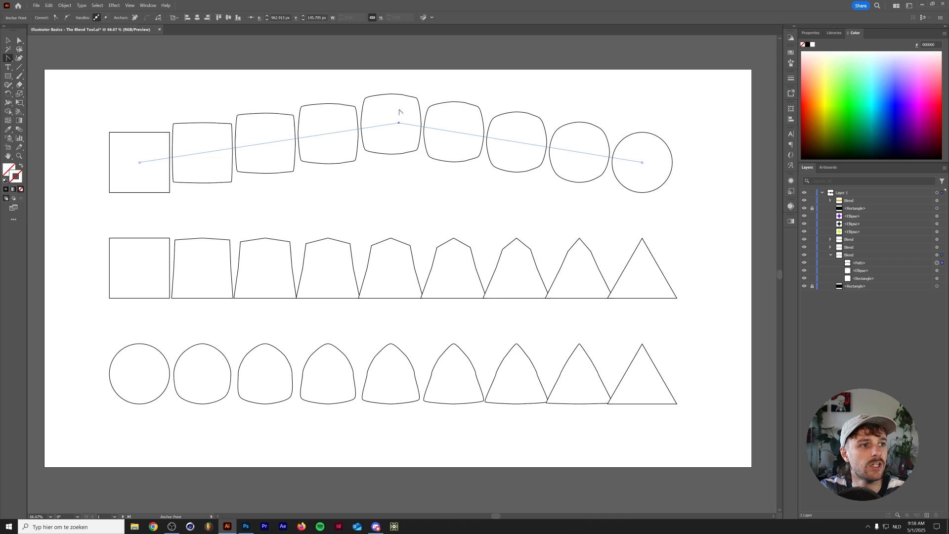
left_click_drag(398, 122, 398, 161)
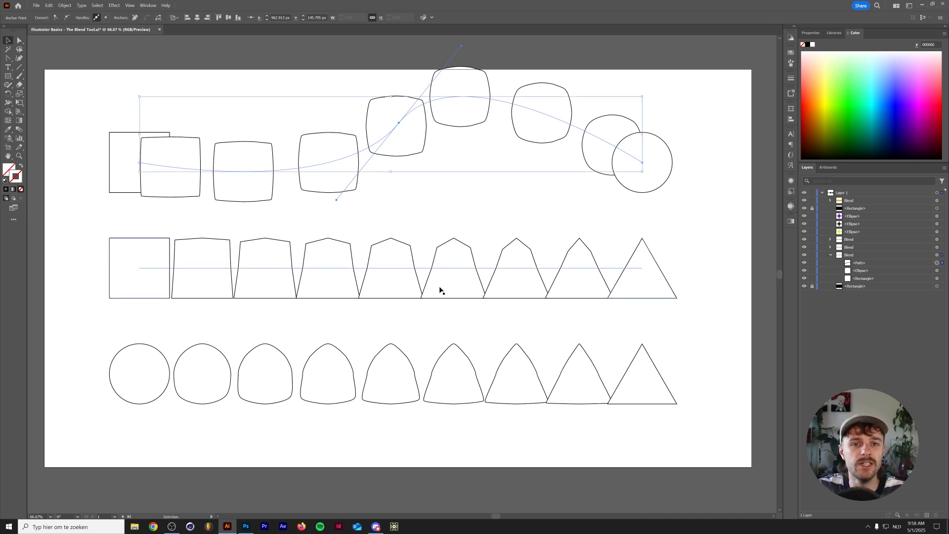
Step: Set the square-to-triangle blend's Orientation to Align to Path in Blend Options so shapes tilt along the arch
left_click(426, 221)
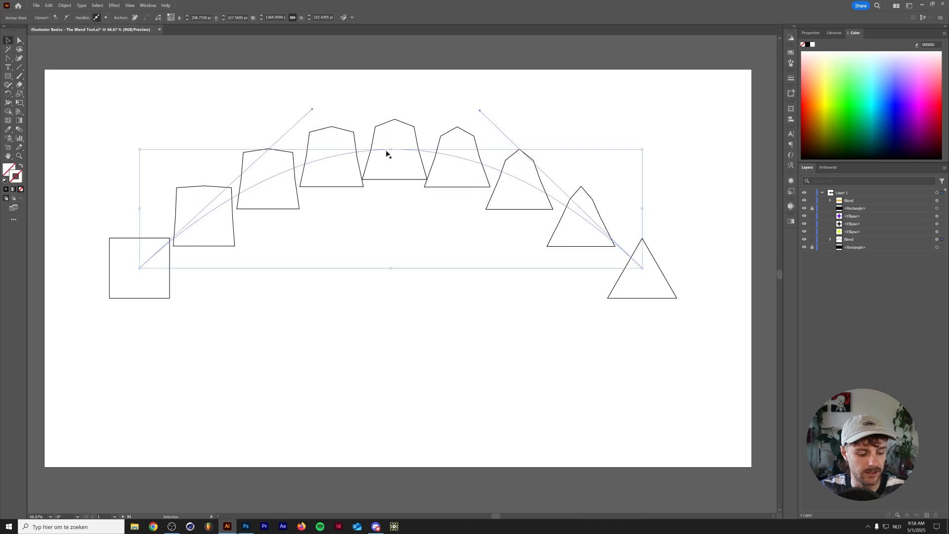
left_click(64, 5)
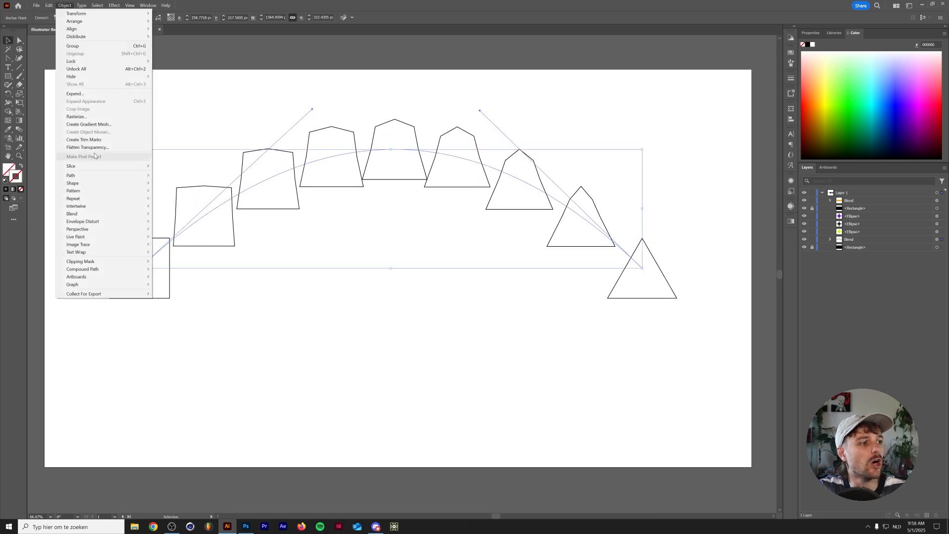
mouse_move(71, 213)
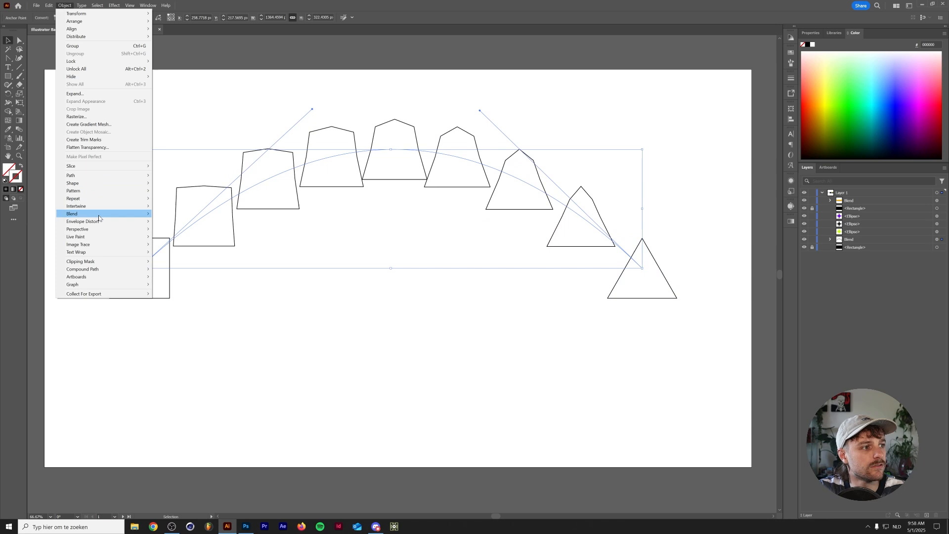
left_click(79, 213)
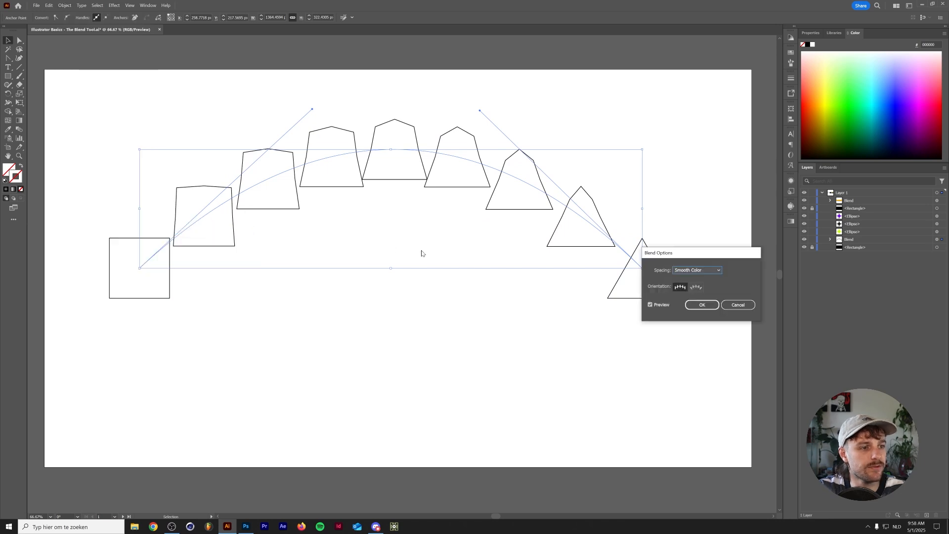
left_click(695, 287)
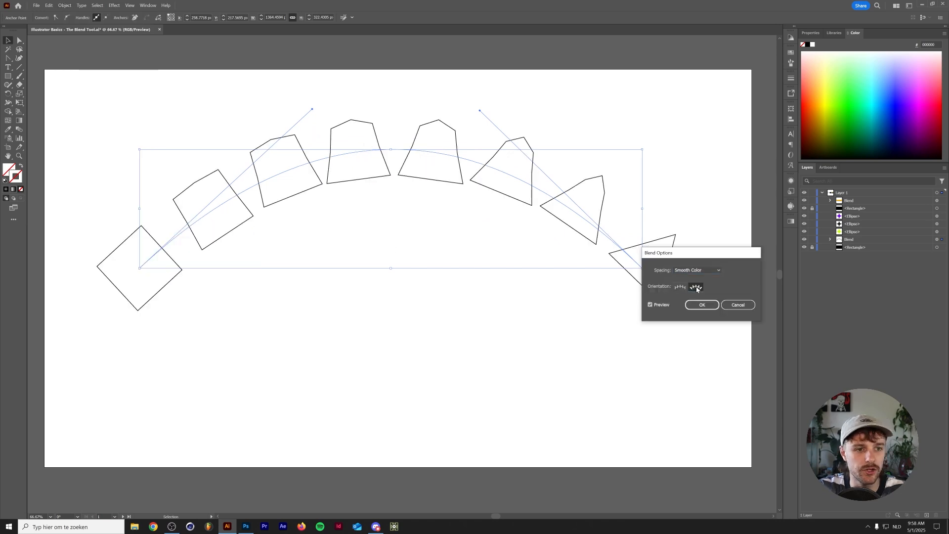
left_click(695, 286)
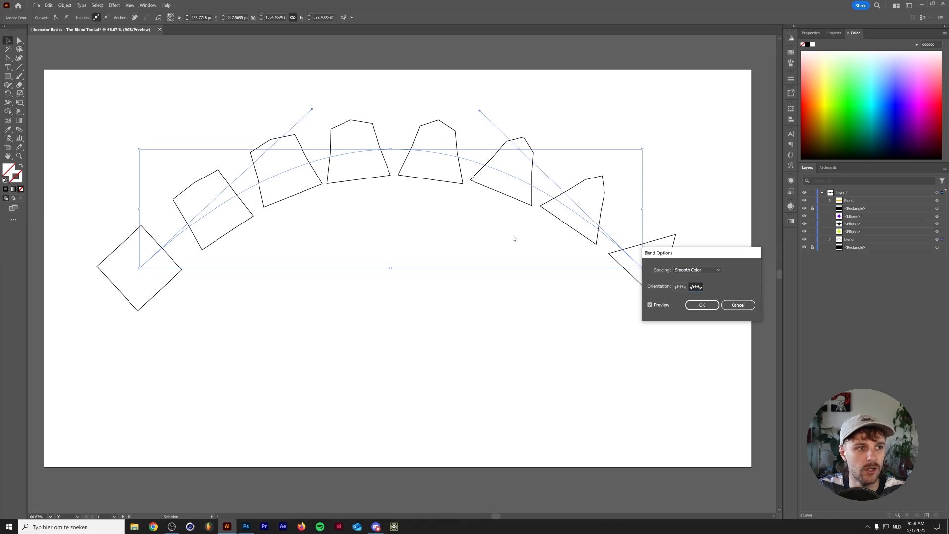
left_click(680, 287)
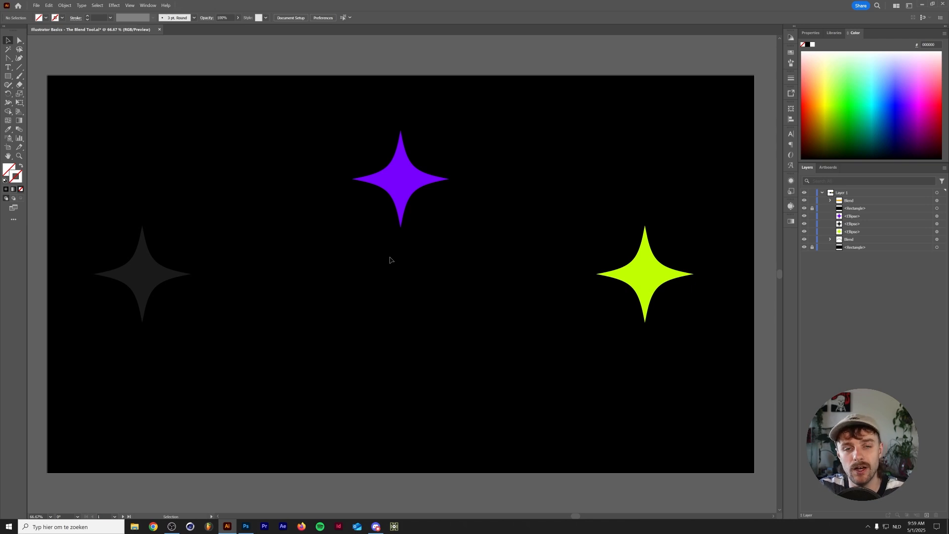
Step: Select the grey star, show its Properties and reveal its Distort & Transform pucker-and-bloat effect
left_click(142, 274)
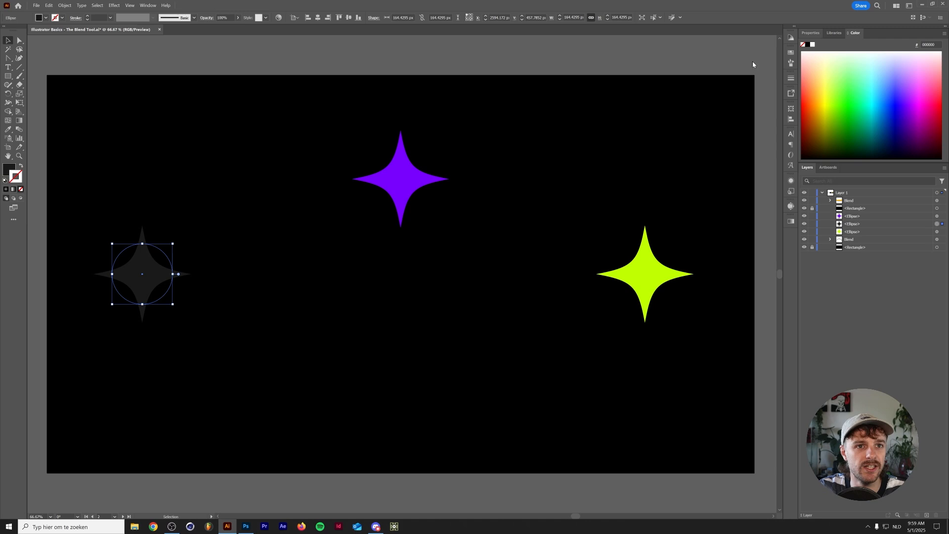
left_click(810, 33)
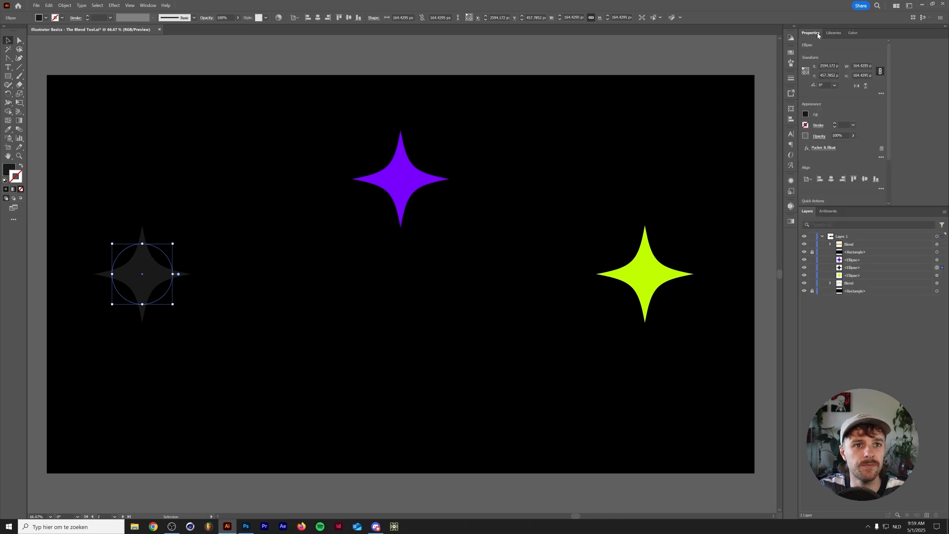
mouse_move(134, 241)
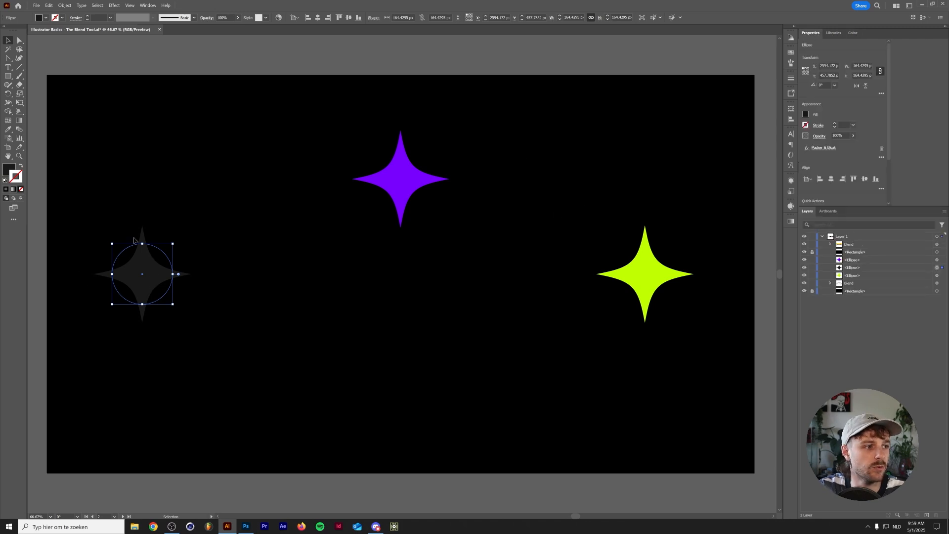
left_click(113, 5)
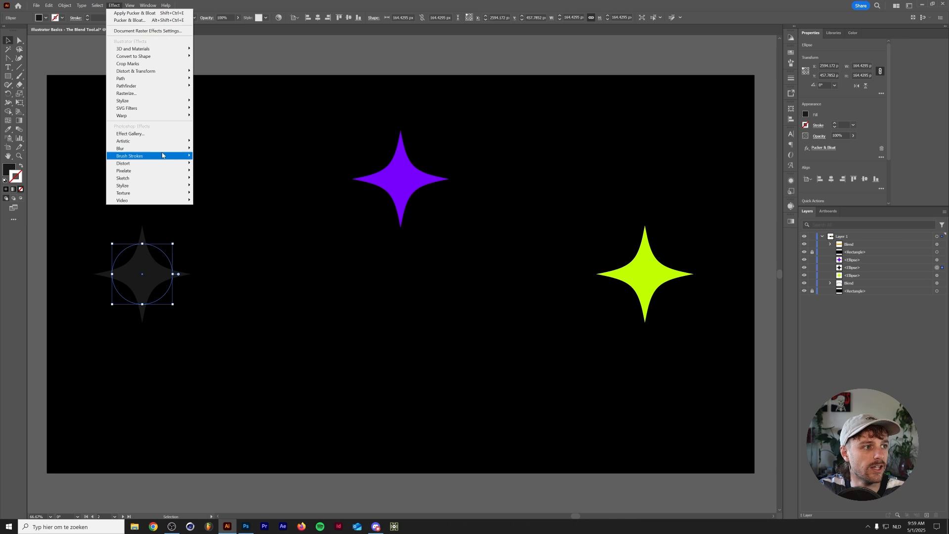
mouse_move(136, 71)
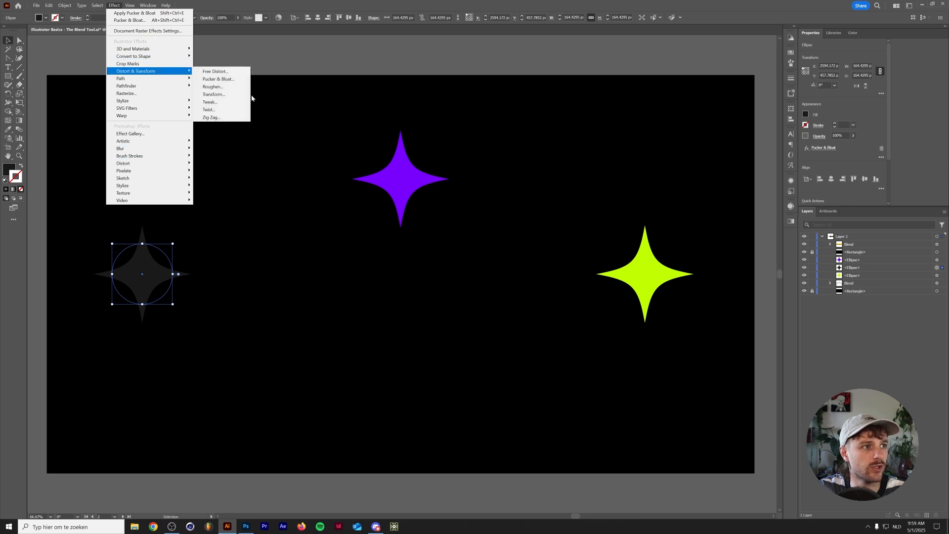
left_click(218, 80)
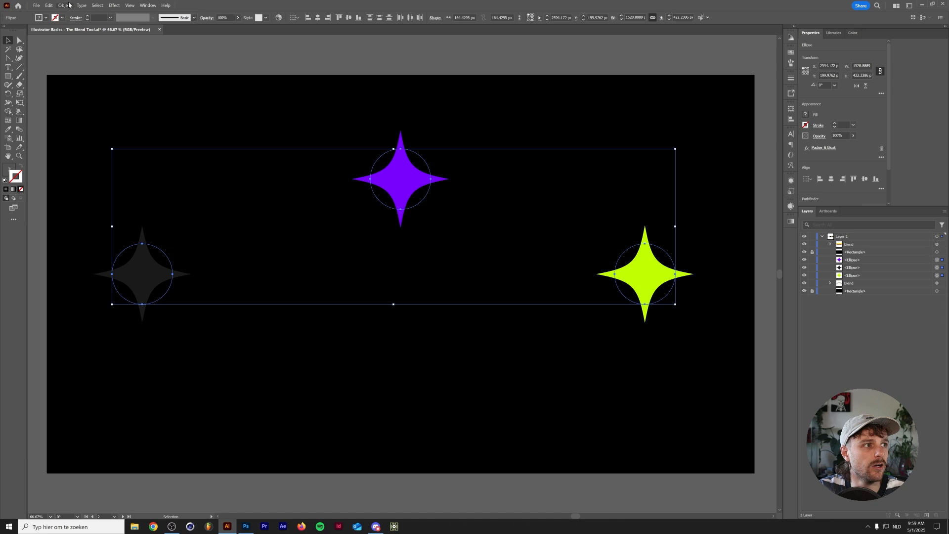
Step: Blend the grey, purple and lime stars with Blend > Make, then release the blend in the Layers panel
left_click(64, 5)
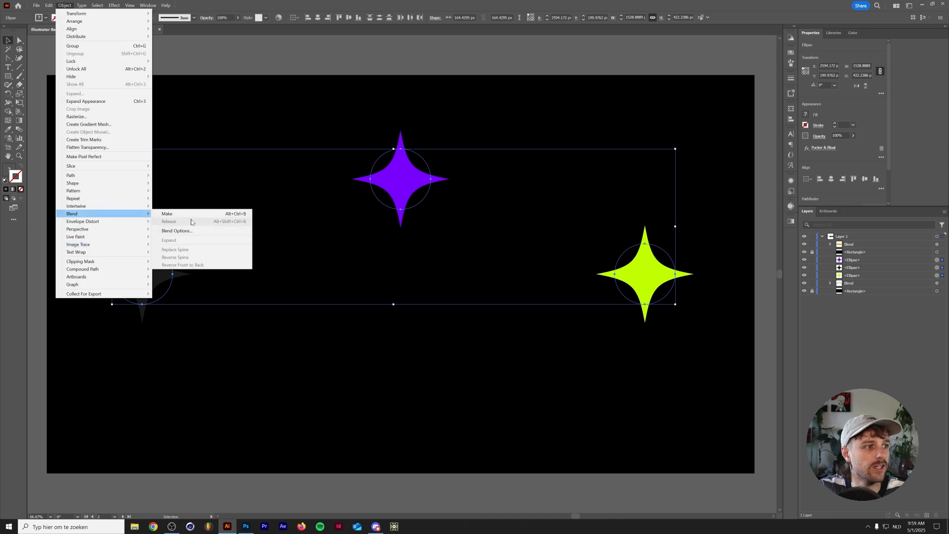
left_click(167, 214)
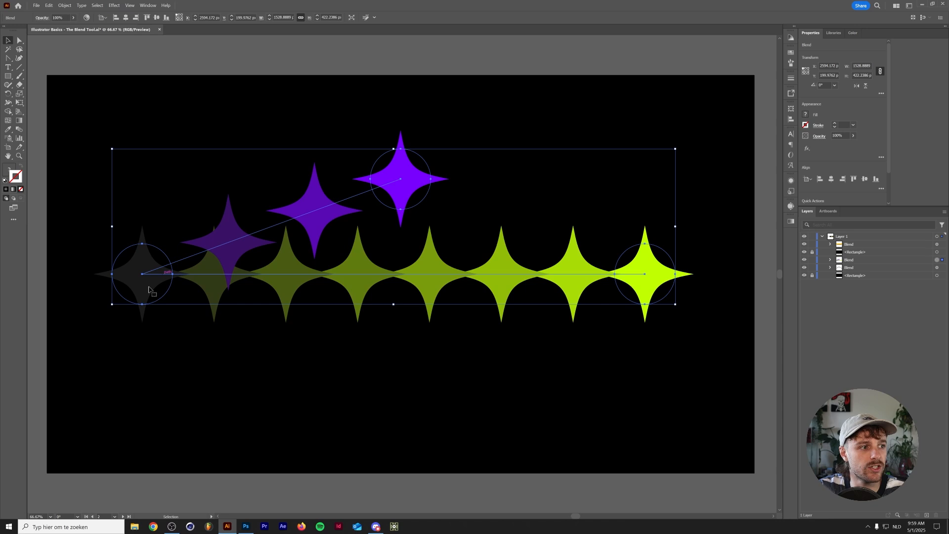
mouse_move(363, 217)
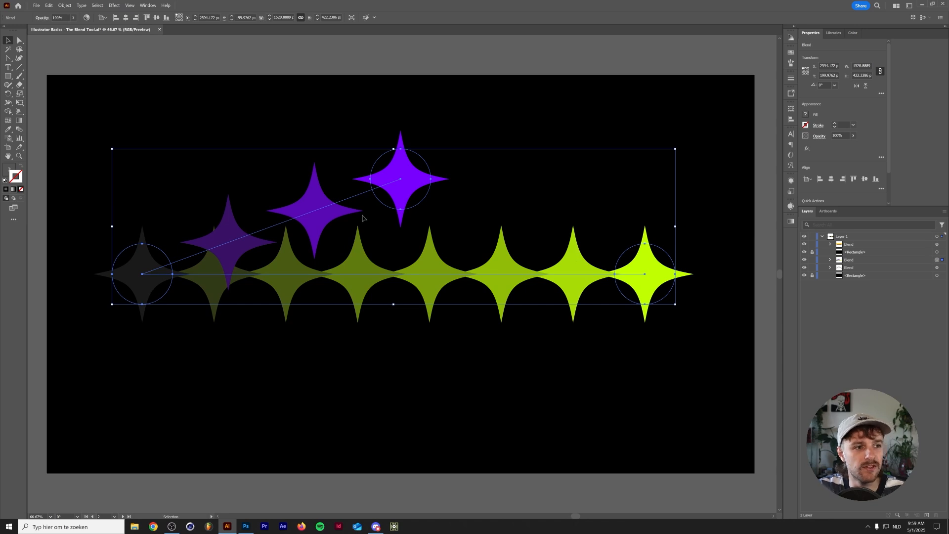
mouse_move(381, 220)
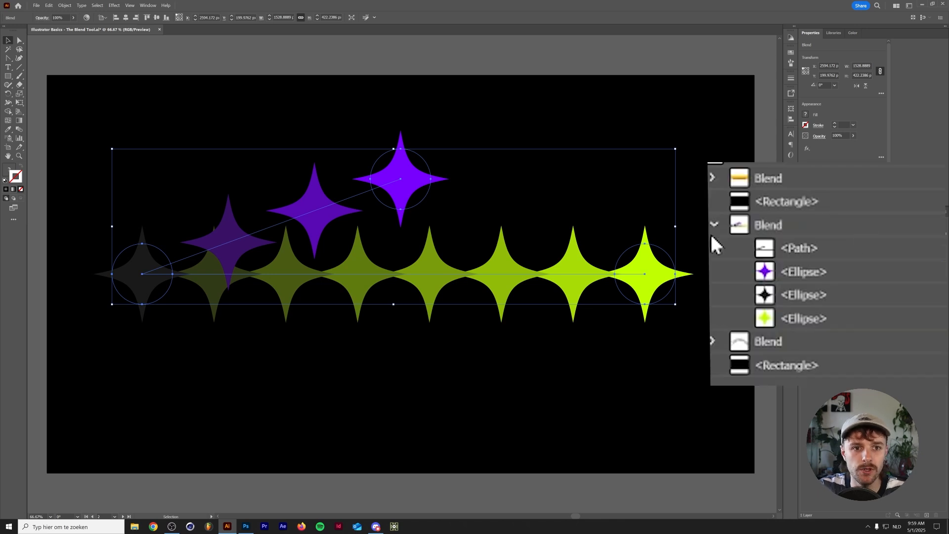
mouse_move(805, 276)
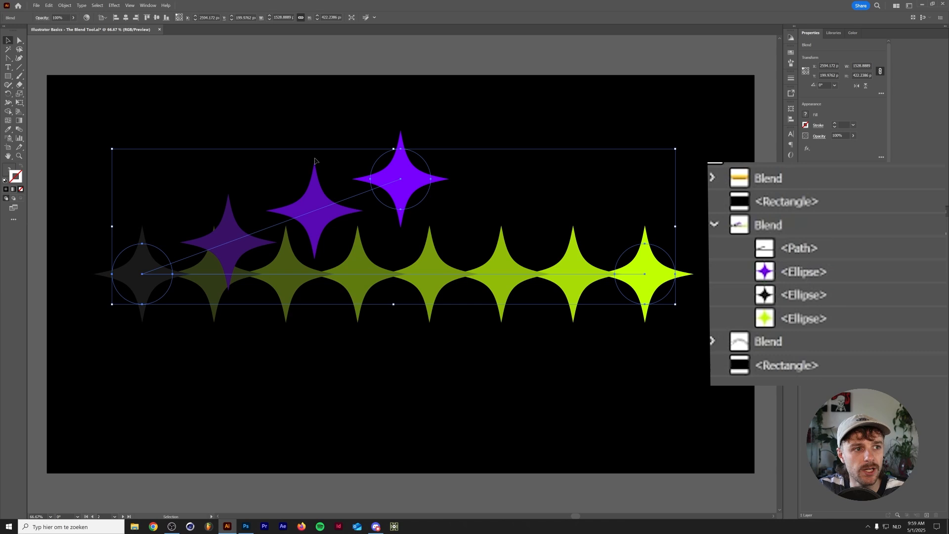
mouse_move(814, 285)
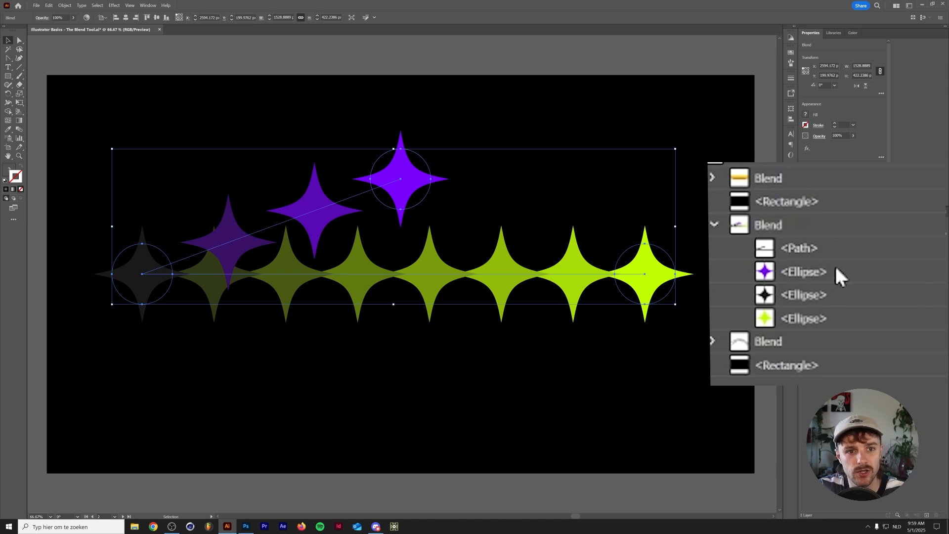
left_click(803, 294)
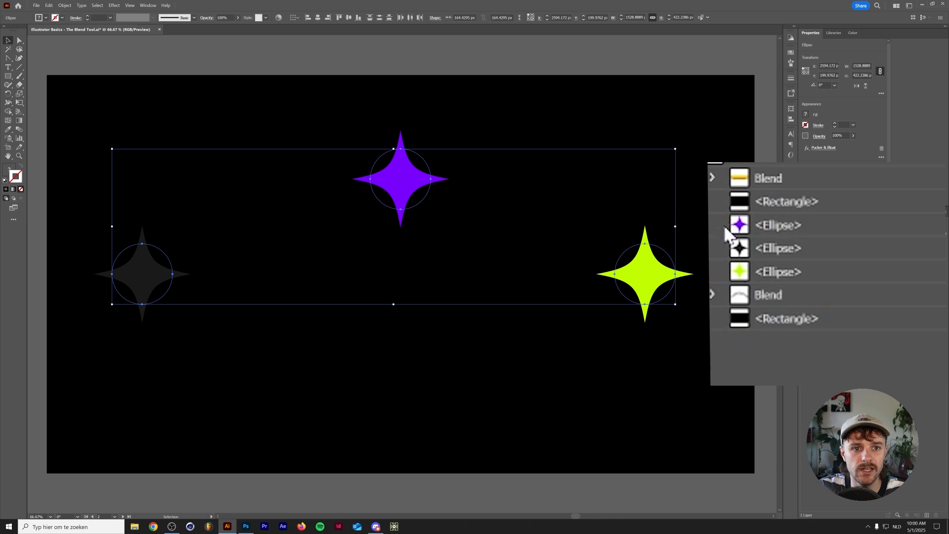
mouse_move(784, 232)
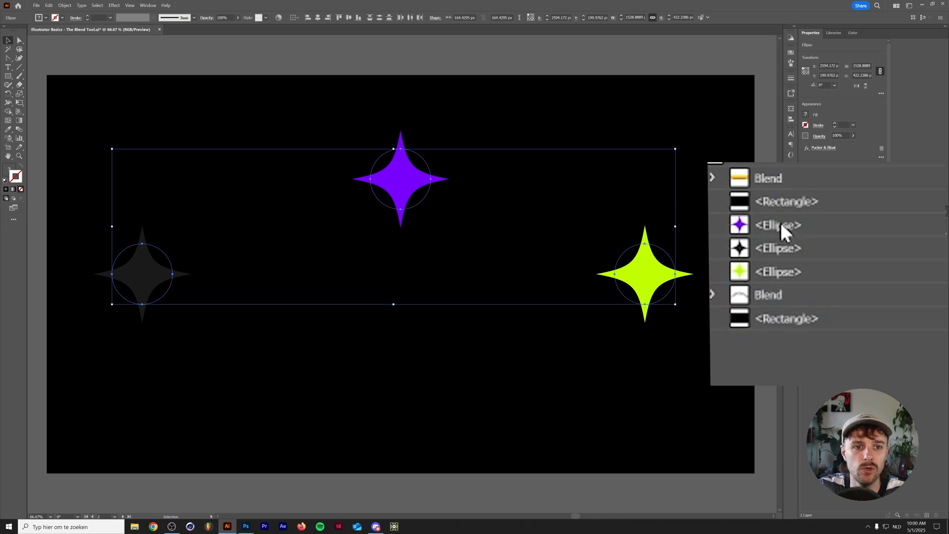
Step: Drag the dark star's Ellipse above the purple one in Layers and blend the restacked stars
left_click(778, 224)
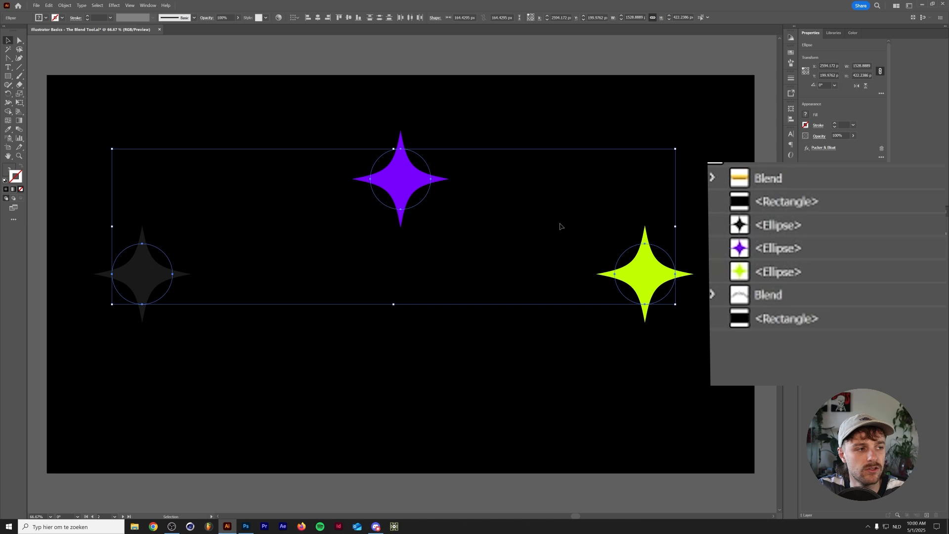
left_click(65, 5)
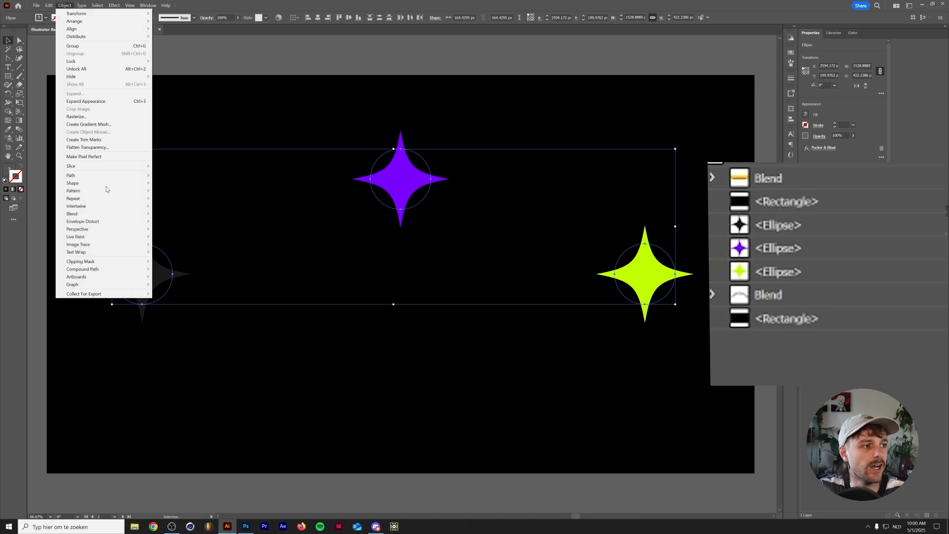
left_click(72, 213)
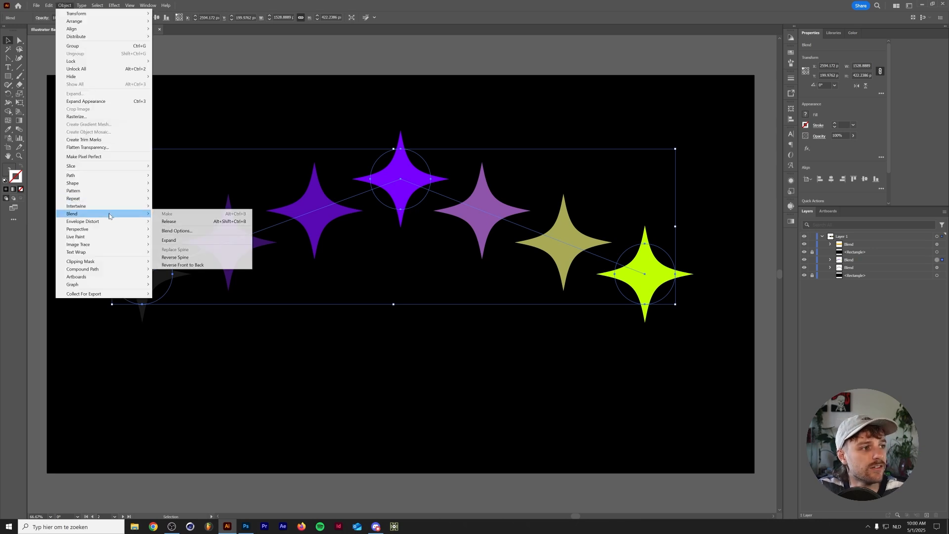
Step: Set the star blend's Spacing to Specified Steps with 40 steps in Blend Options
left_click(176, 230)
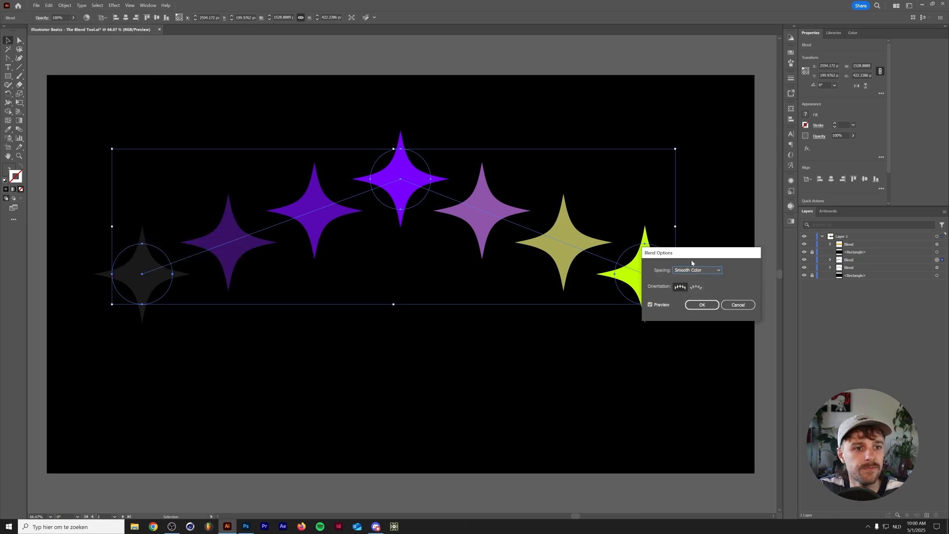
left_click_drag(700, 253, 489, 330)
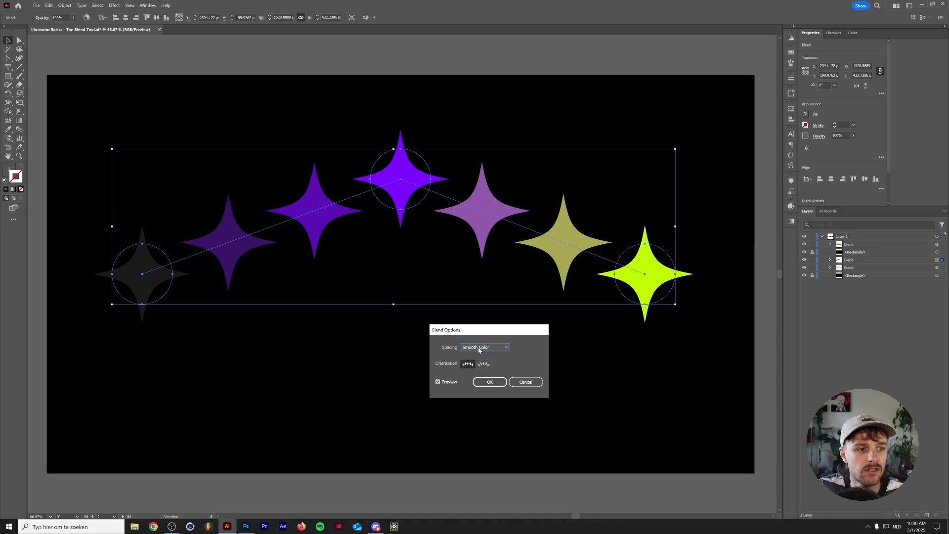
left_click(485, 347)
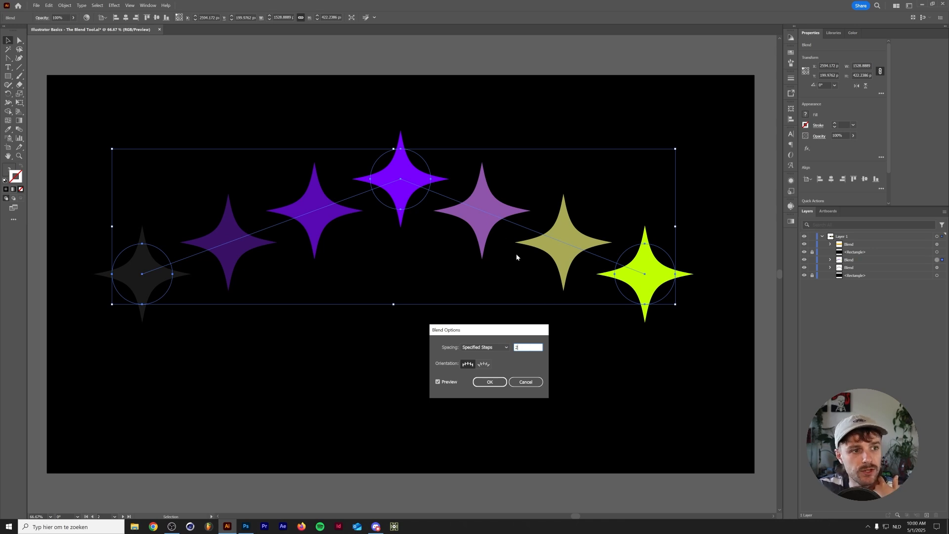
mouse_move(260, 236)
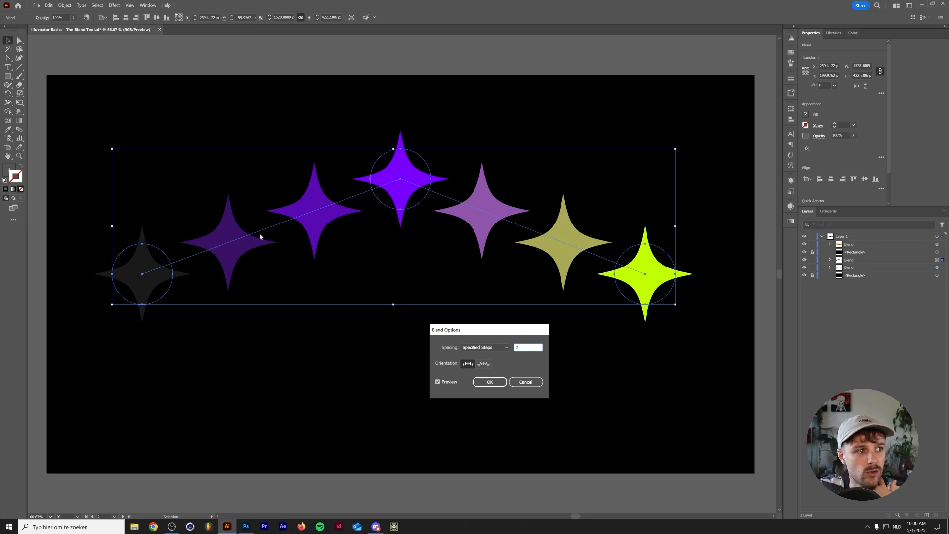
mouse_move(381, 190)
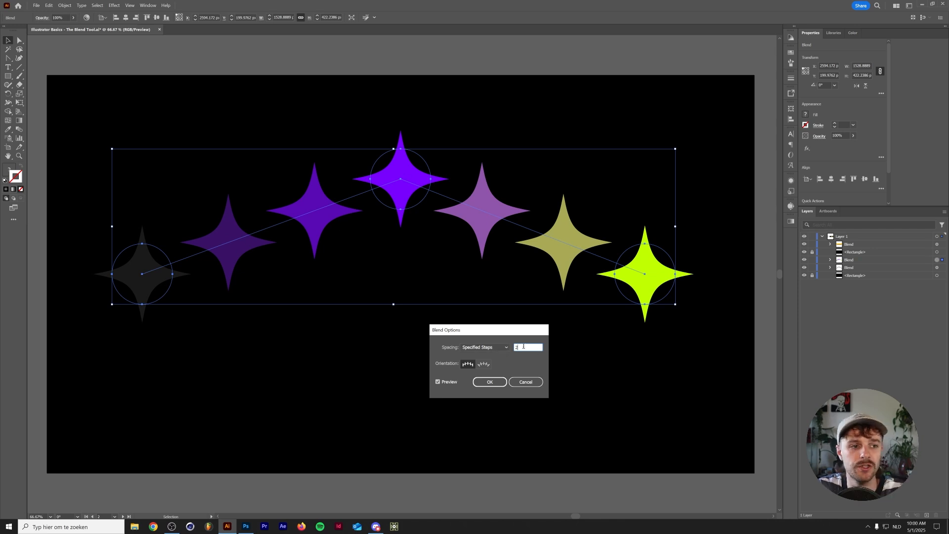
type("4")
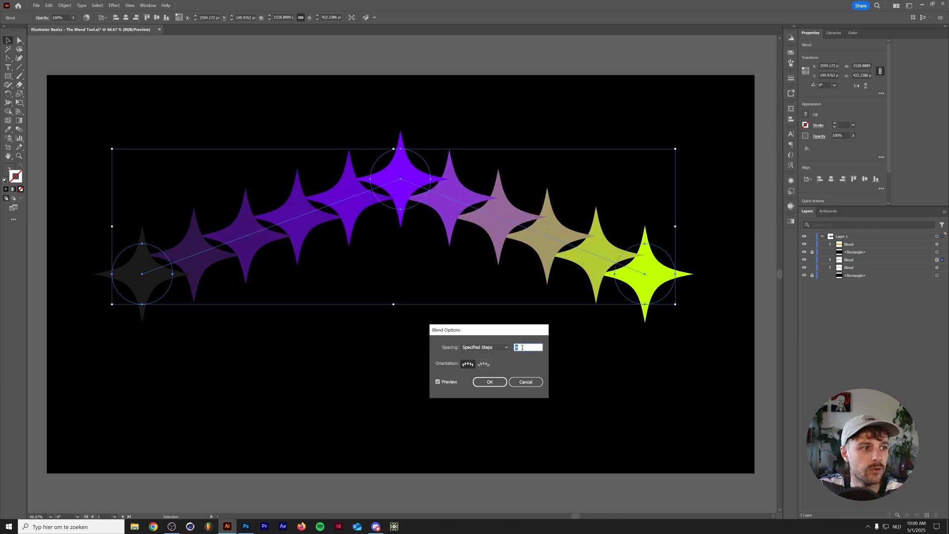
type("40")
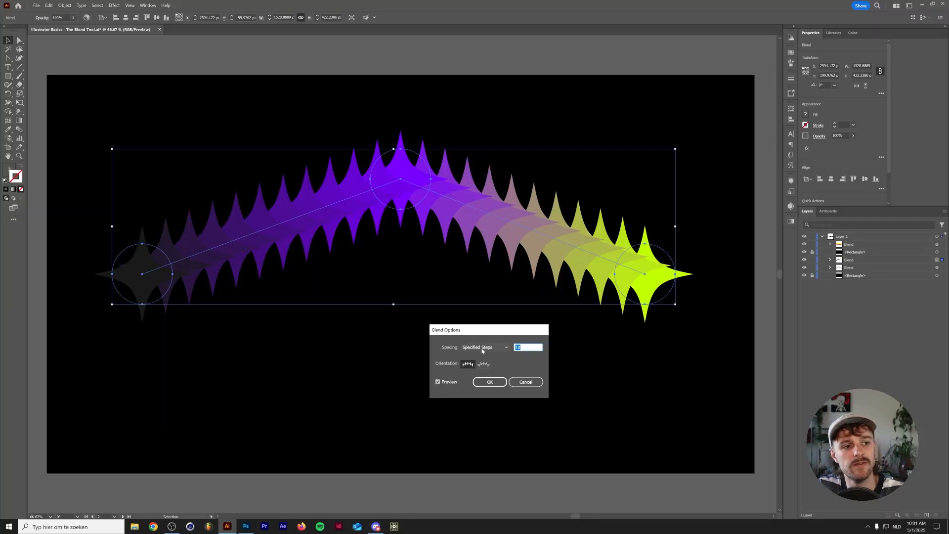
Step: Change the blend Spacing to Specified Distance and confirm, producing a smooth grey-purple-lime ribbon
left_click(485, 348)
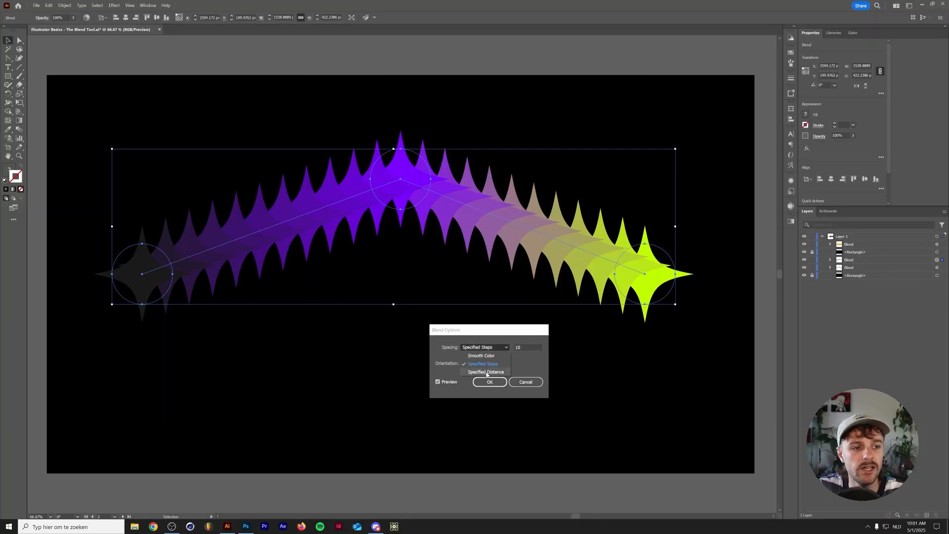
left_click(485, 371)
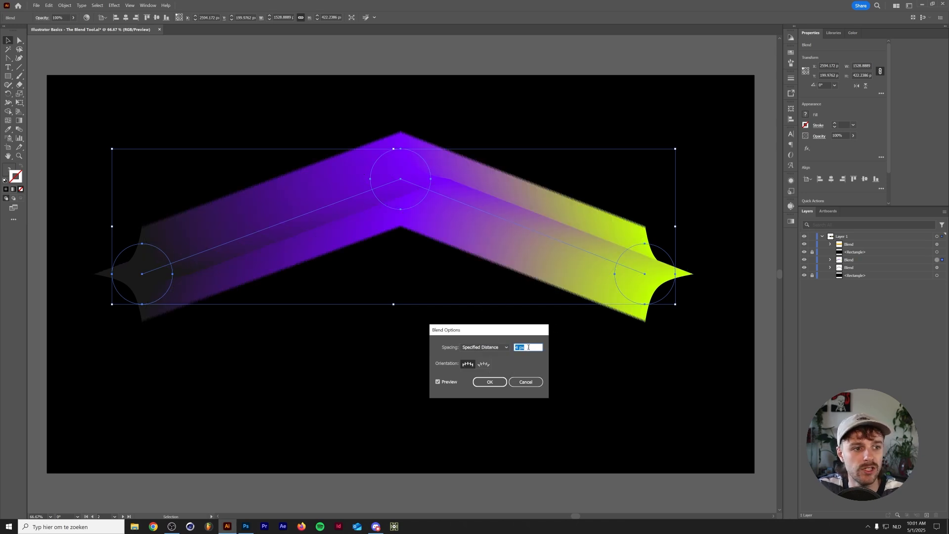
left_click(489, 382)
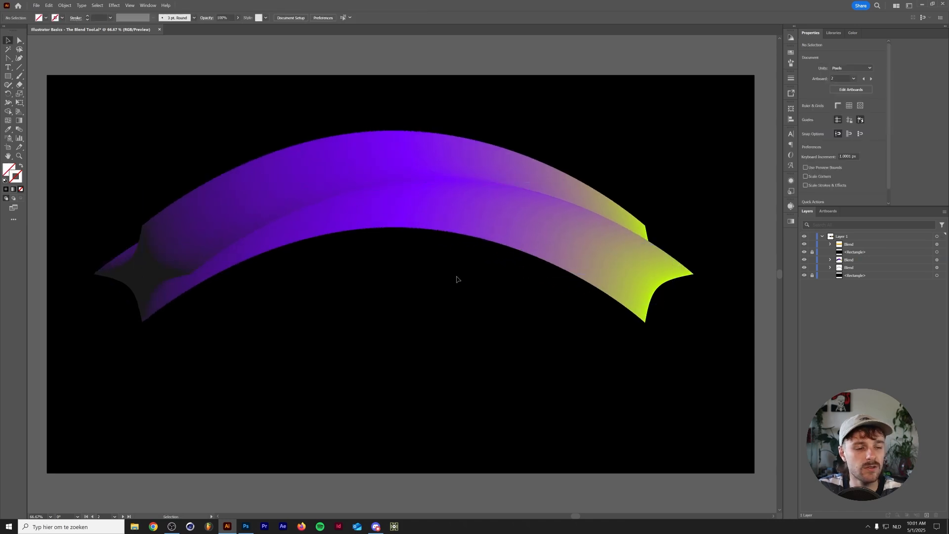
Step: Reverse the ribbon blend's spine so the lime end sits on the left
left_click(64, 6)
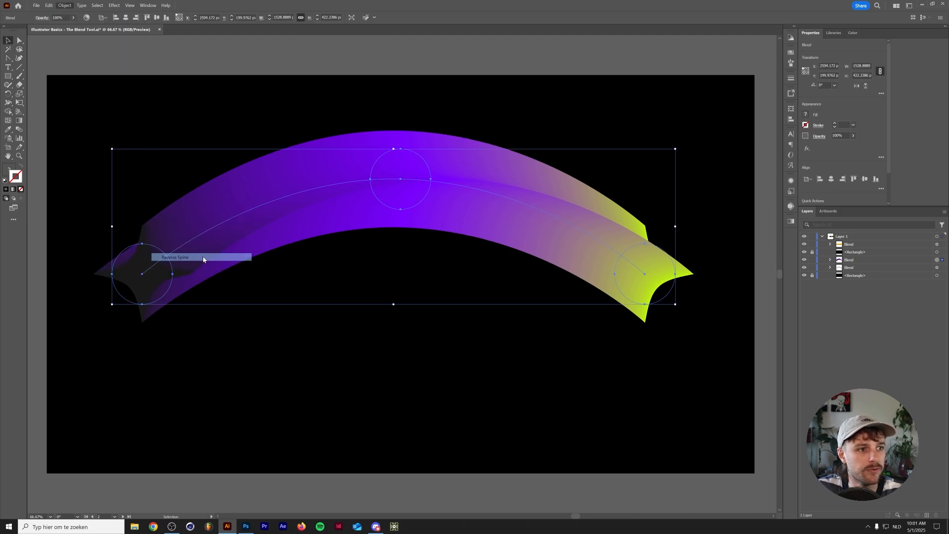
left_click(175, 257)
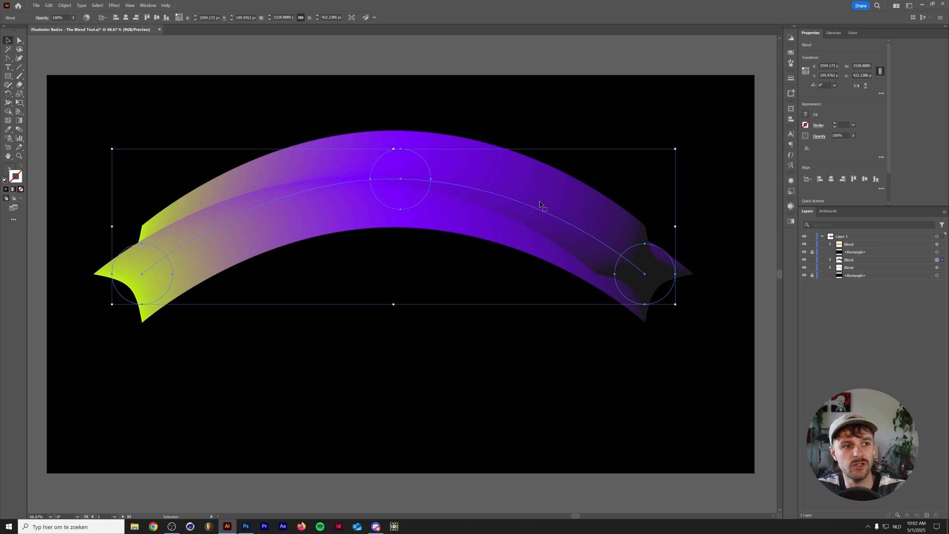
mouse_move(605, 234)
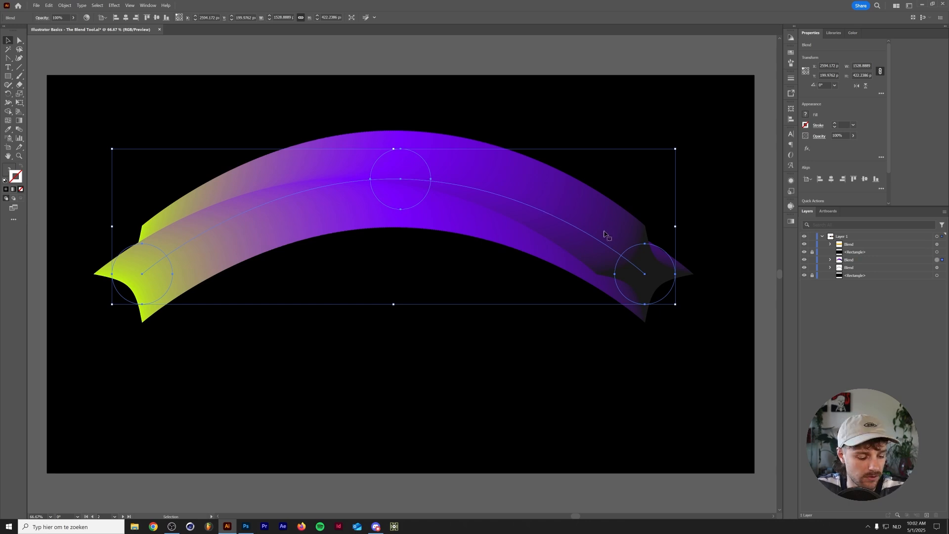
Step: Reverse the ribbon blend front to back so the lime end is drawn on top
left_click(64, 5)
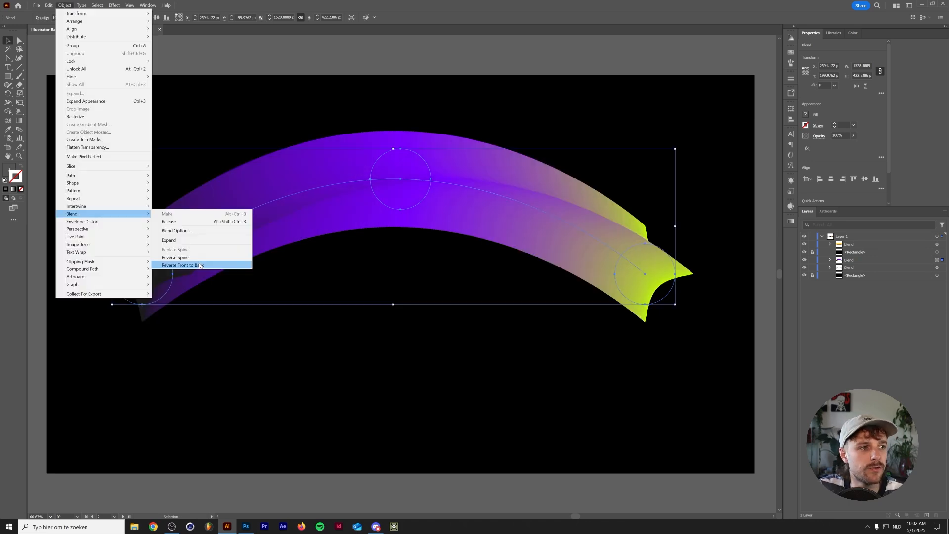
left_click(182, 265)
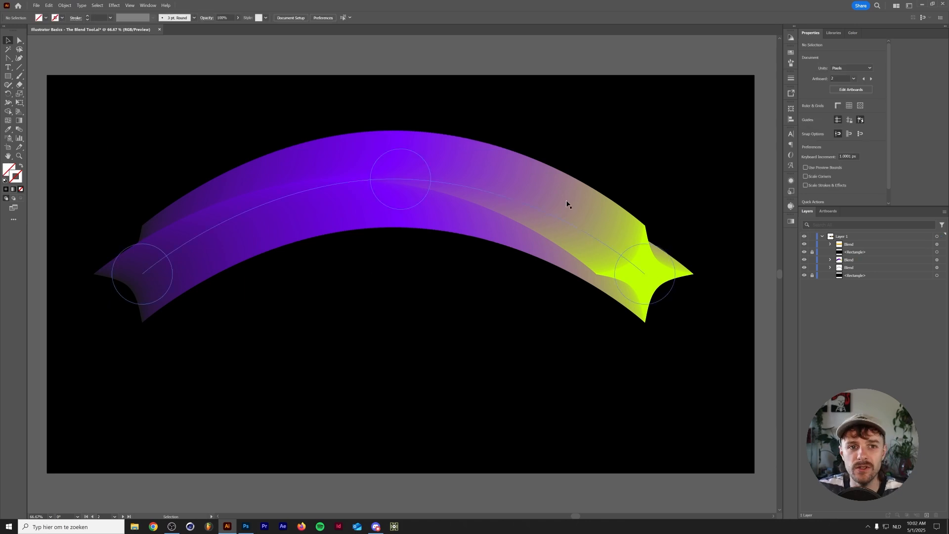
mouse_move(600, 225)
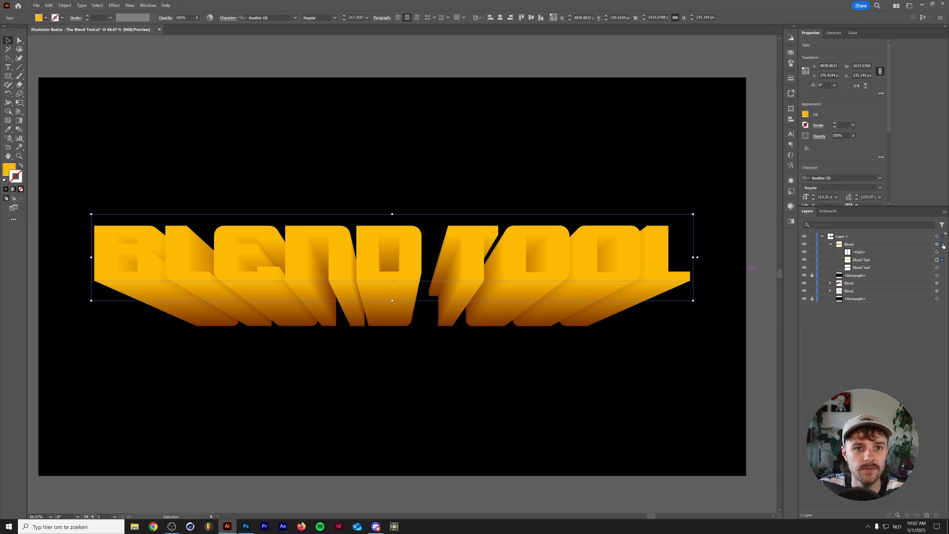
Step: Release the 3D text blend into separate yellow and brown BLEND TOOL texts
left_click(64, 5)
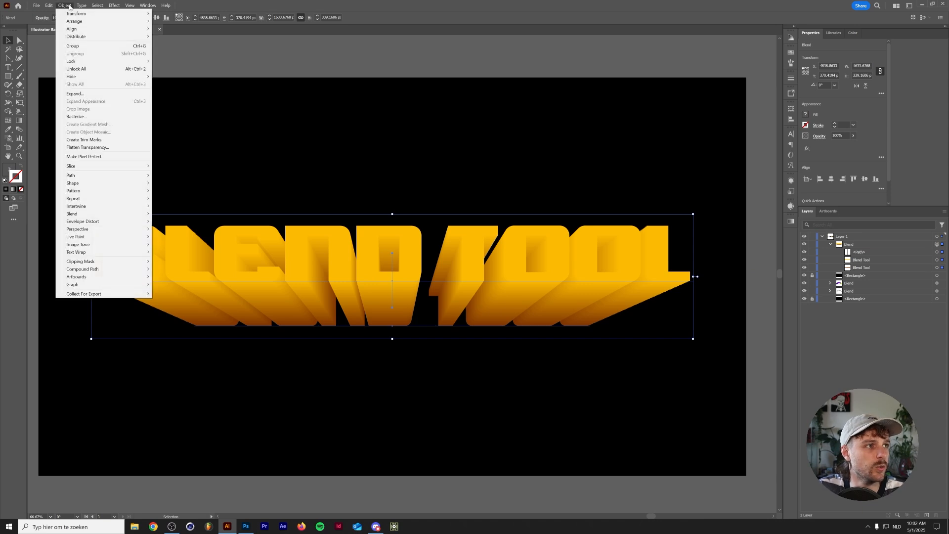
mouse_move(72, 199)
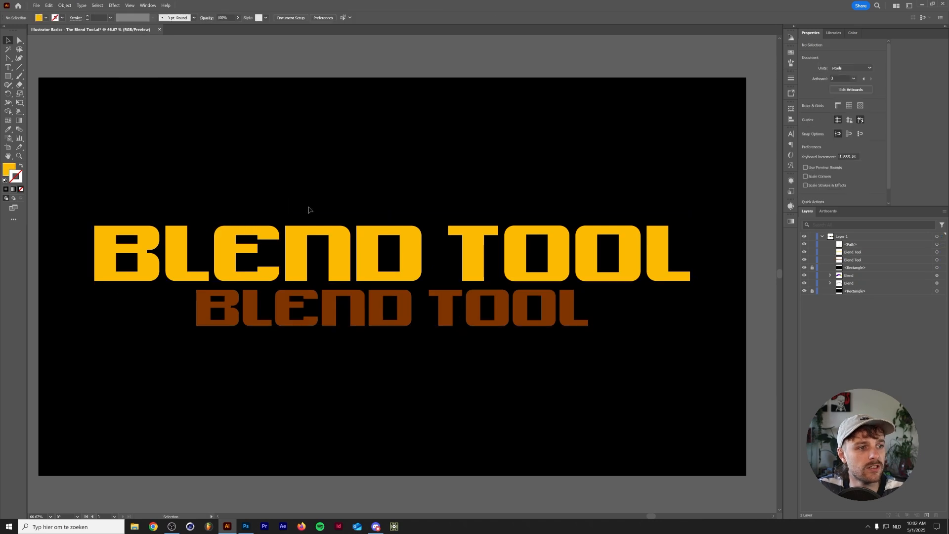
mouse_move(334, 223)
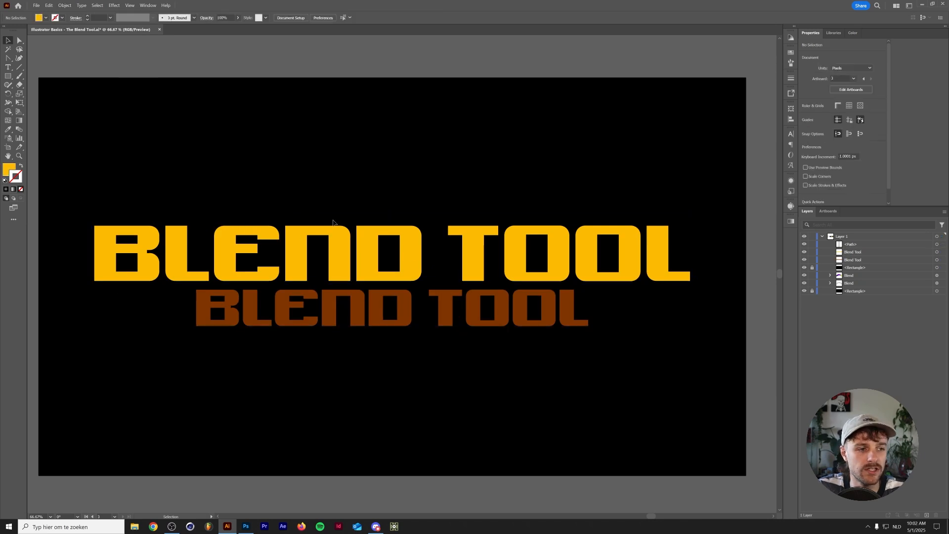
Step: Select the yellow and brown BLEND TOOL texts and blend them with stepped copies
left_click(390, 309)
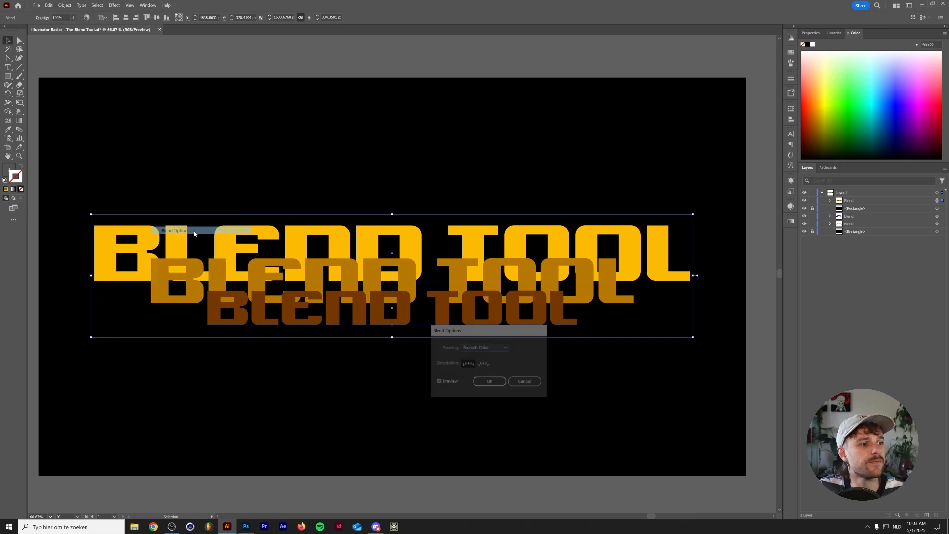
Step: Set blend spacing to Specified Distance and reverse front to back so yellow text leads the extrusion
left_click(484, 347)
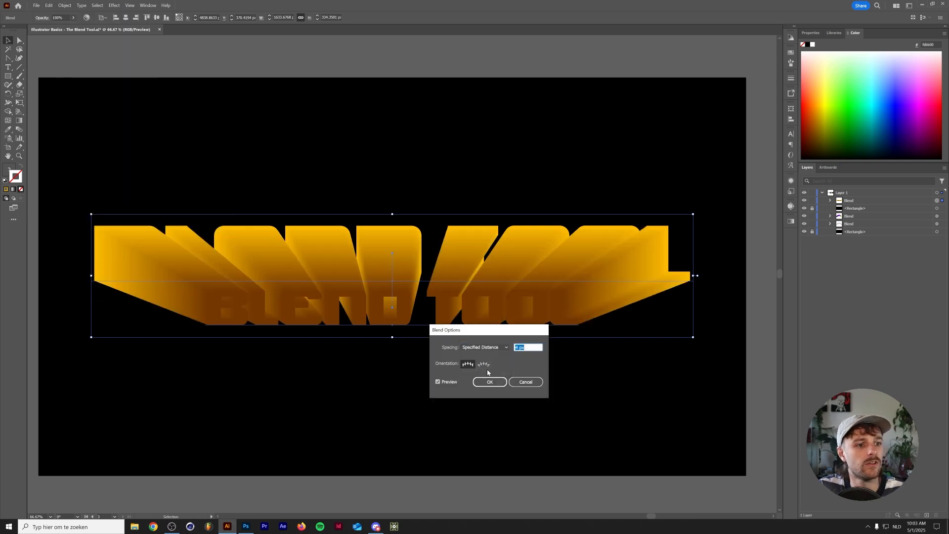
left_click(489, 382)
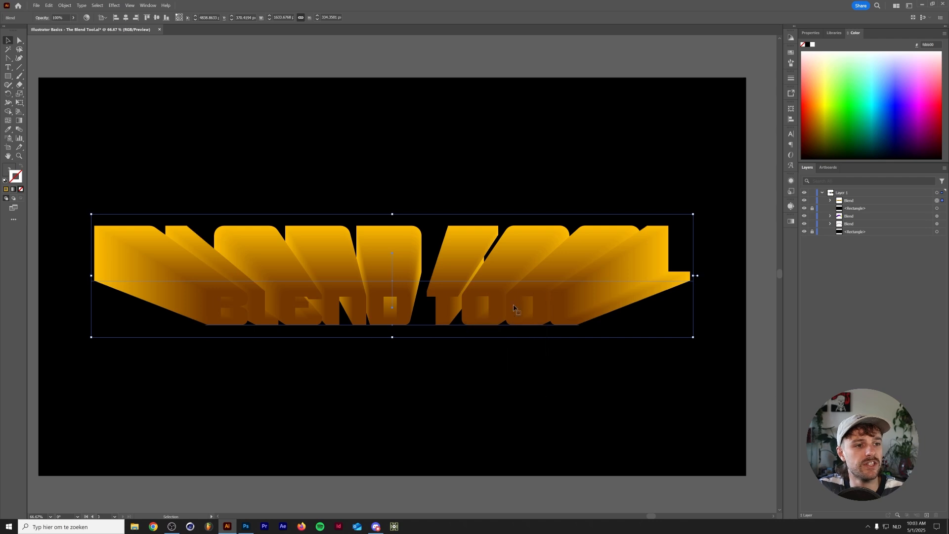
mouse_move(405, 221)
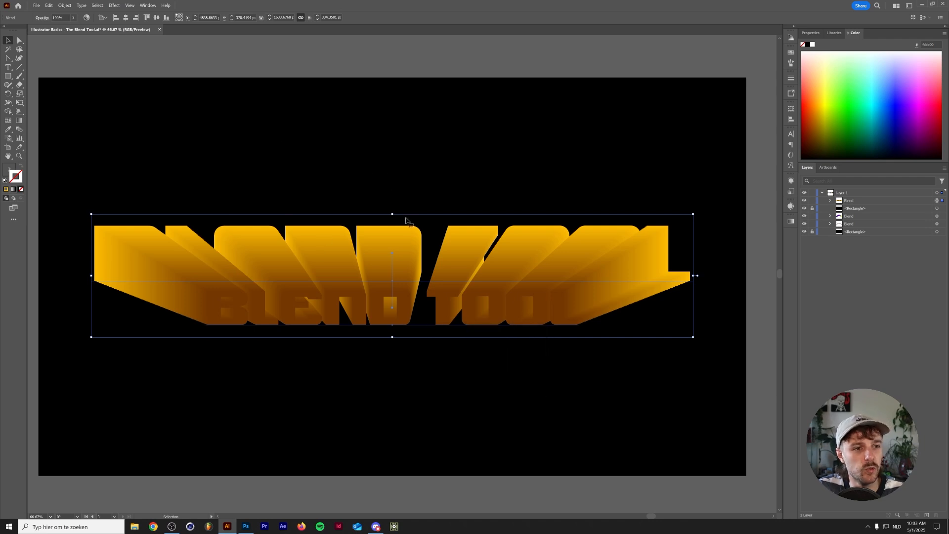
left_click(64, 5)
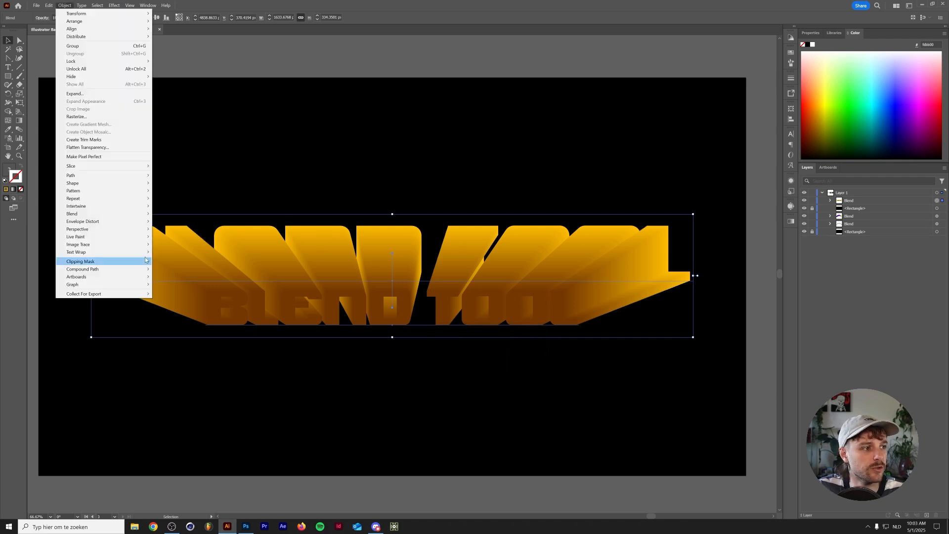
mouse_move(72, 214)
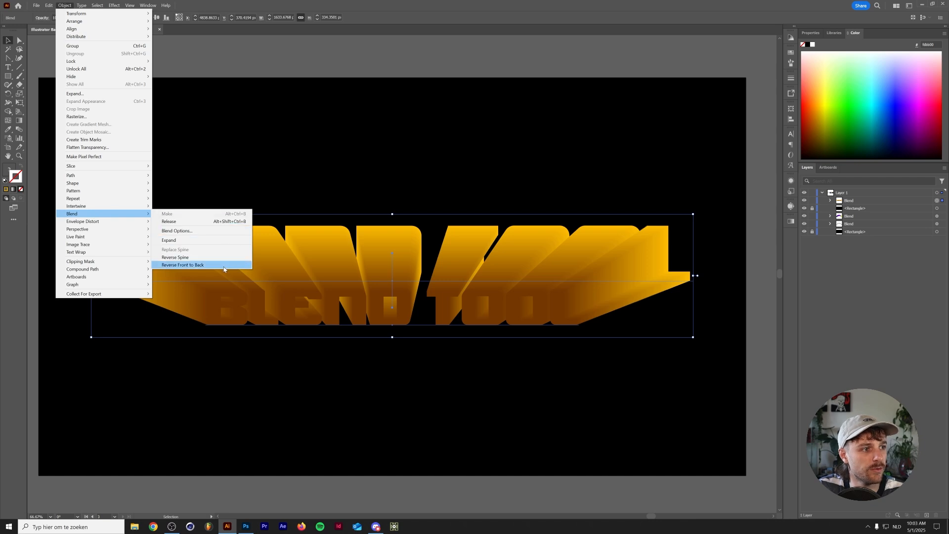
left_click(182, 265)
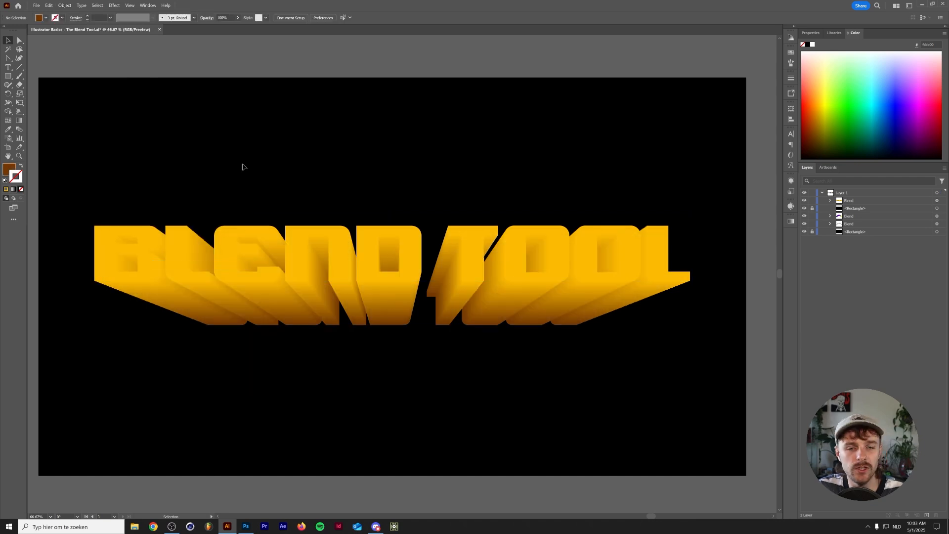